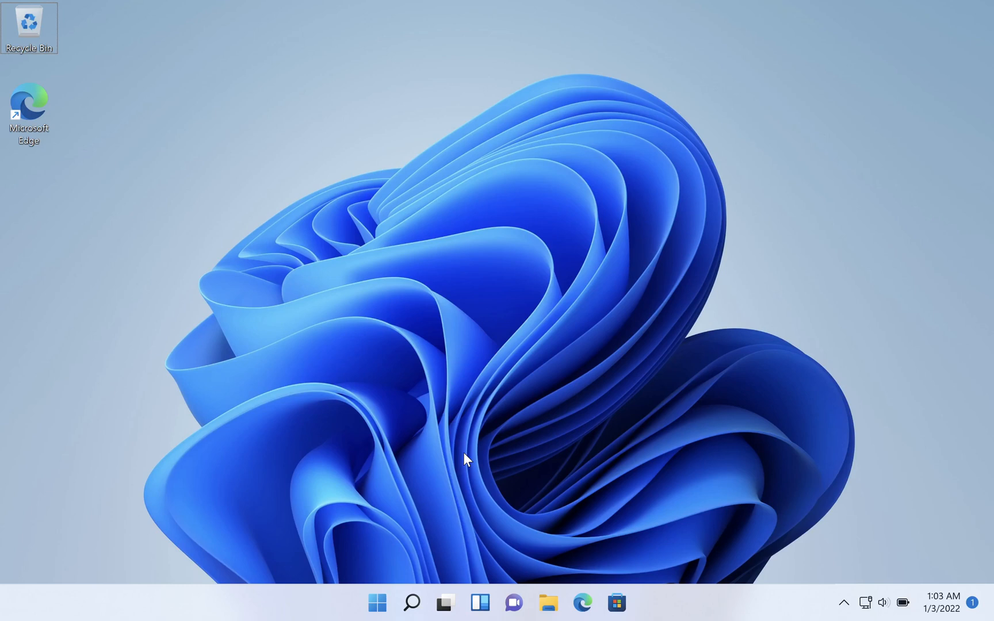
pyautogui.moveTo(426, 517)
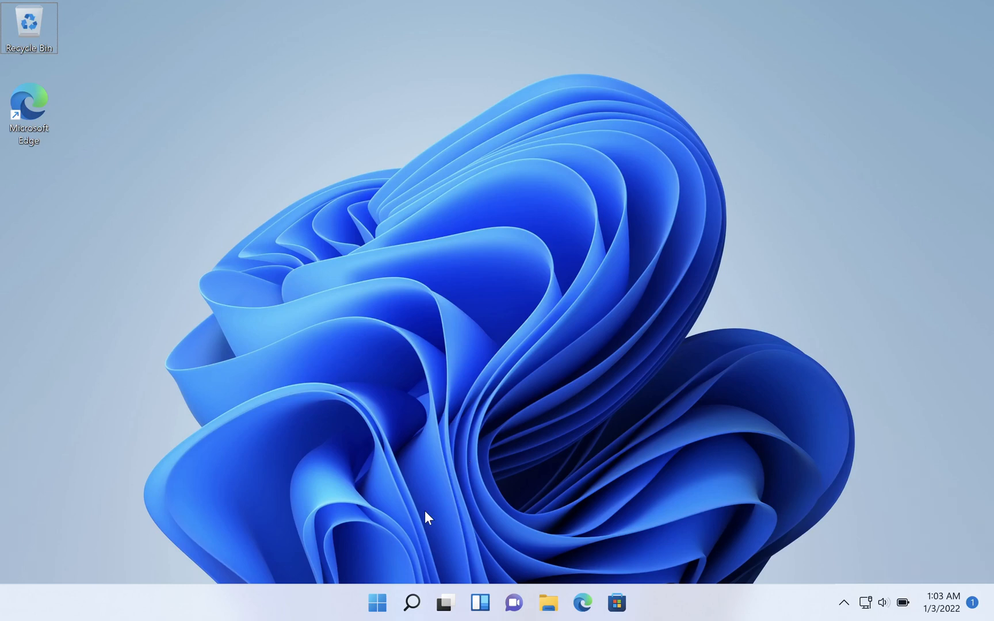
pyautogui.moveTo(375, 606)
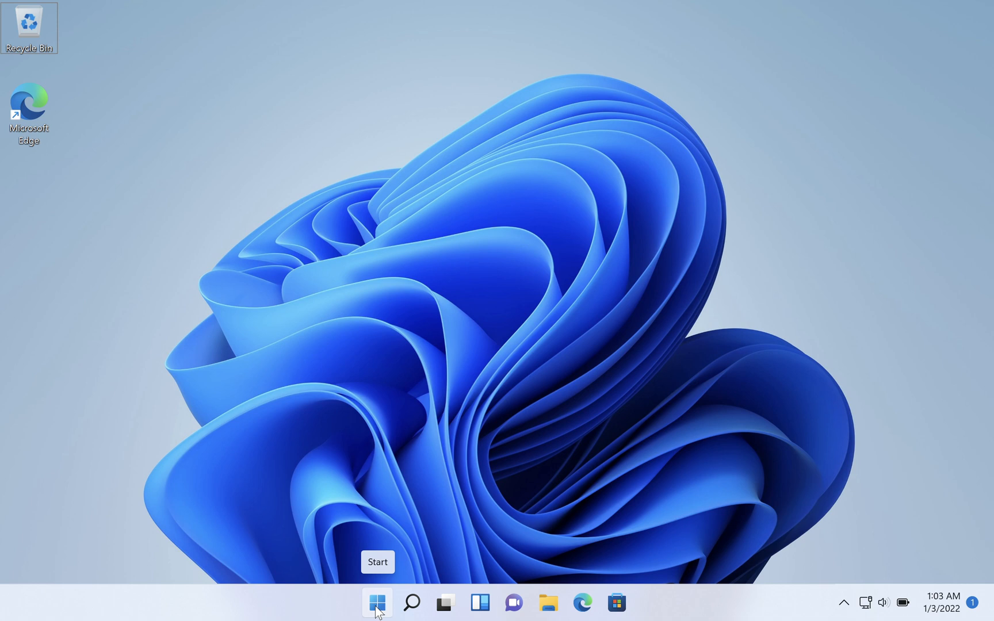
# Right-click the Start button to bring up the Quick Link menu.
pyautogui.rightClick(376, 602)
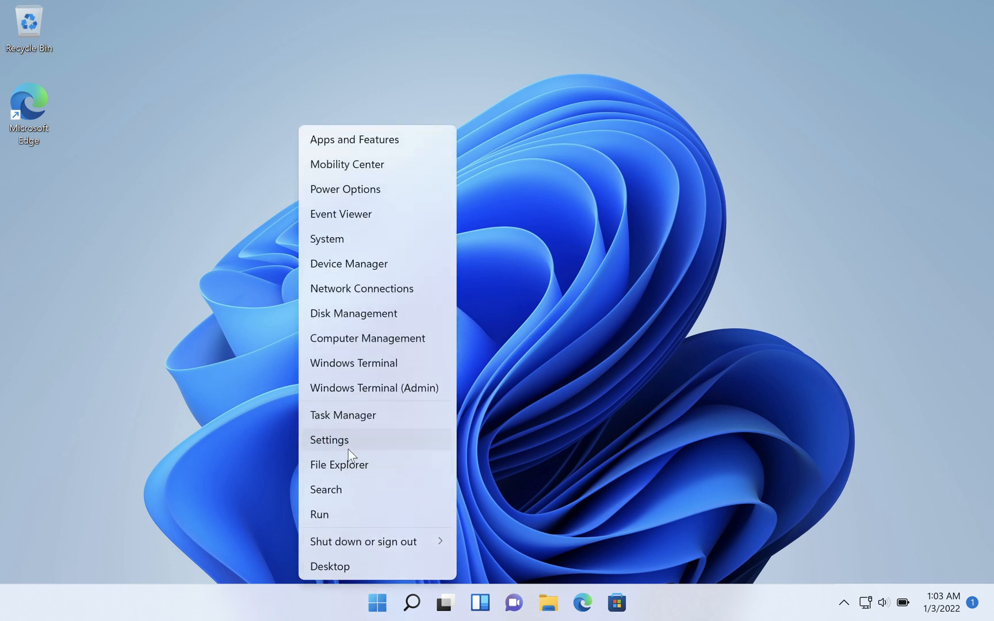
# Launch Settings, maximize its window, and go to the Accounts page.
pyautogui.click(329, 440)
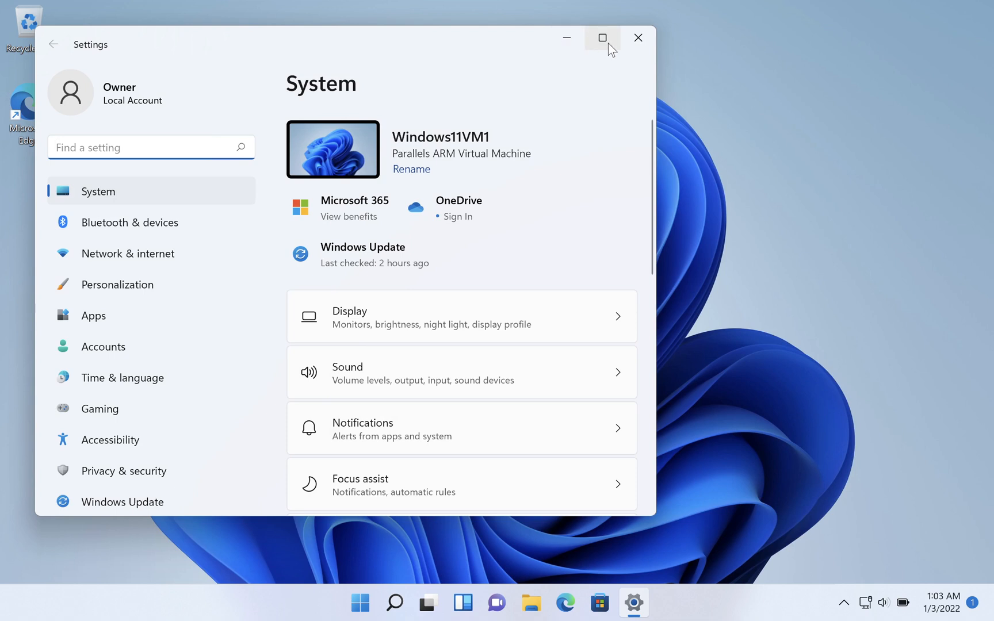
pyautogui.click(602, 37)
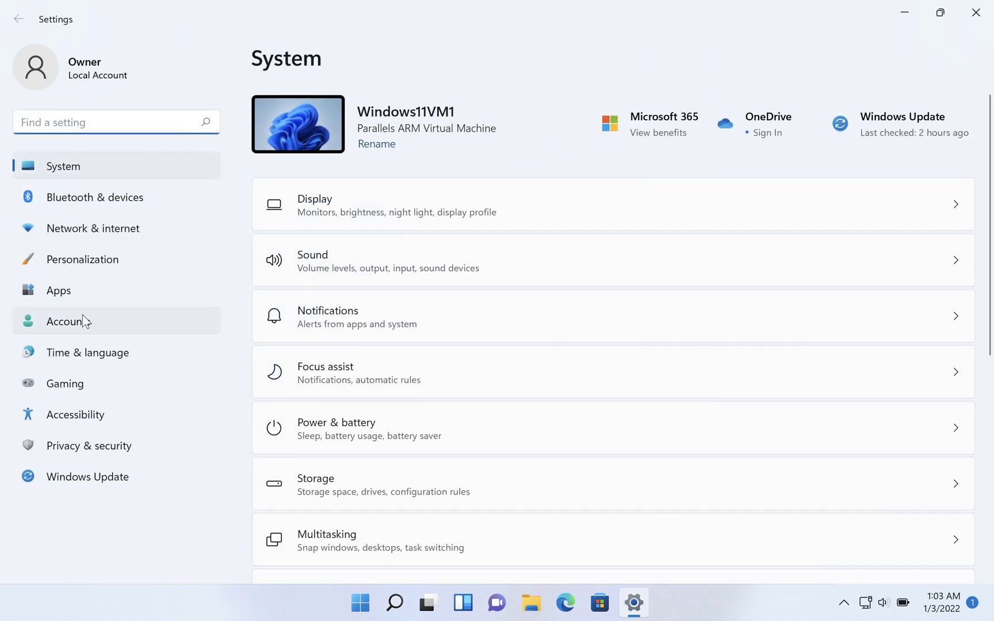
pyautogui.click(68, 321)
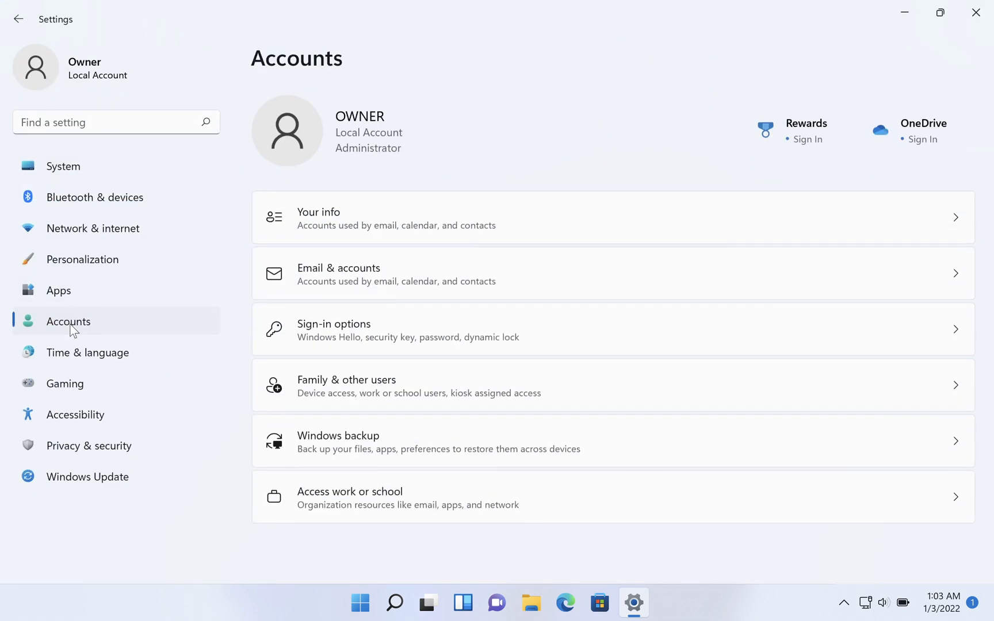
pyautogui.moveTo(256, 357)
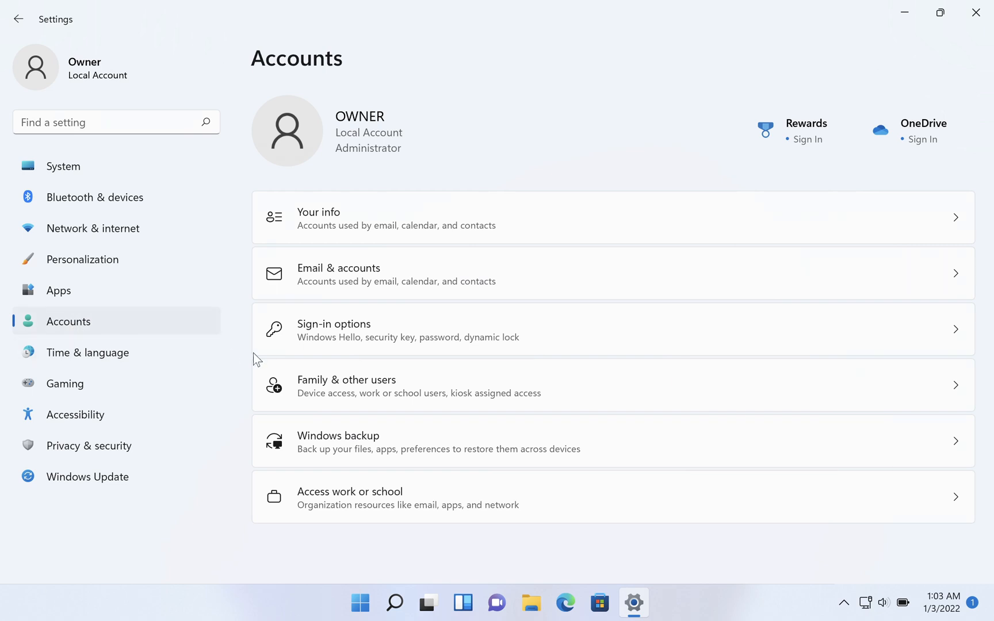
pyautogui.moveTo(354, 393)
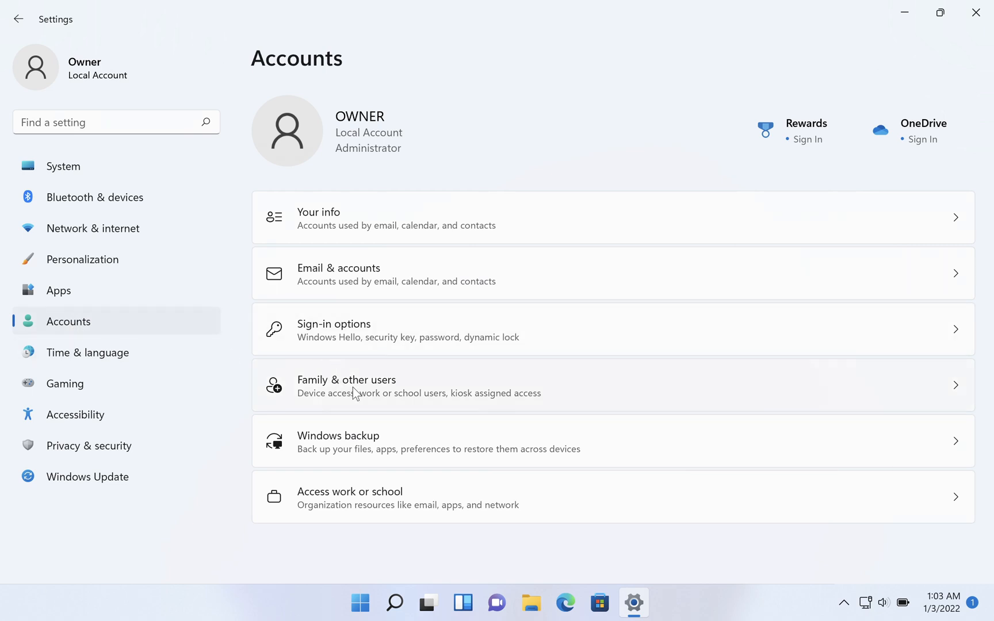
# Go to Family & other users and expand the macosguru entry's options.
pyautogui.click(346, 386)
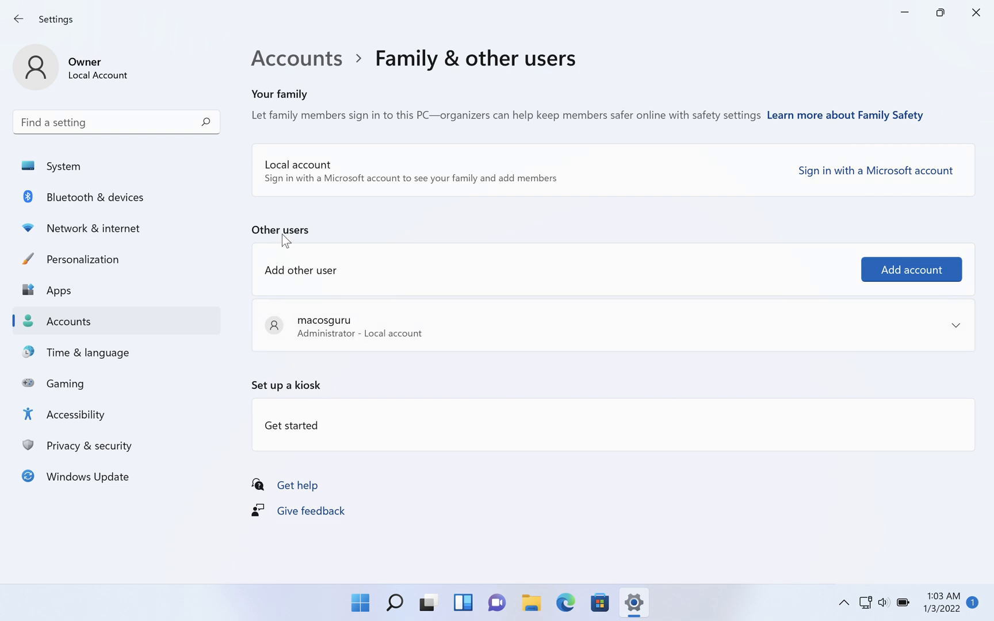
pyautogui.moveTo(386, 337)
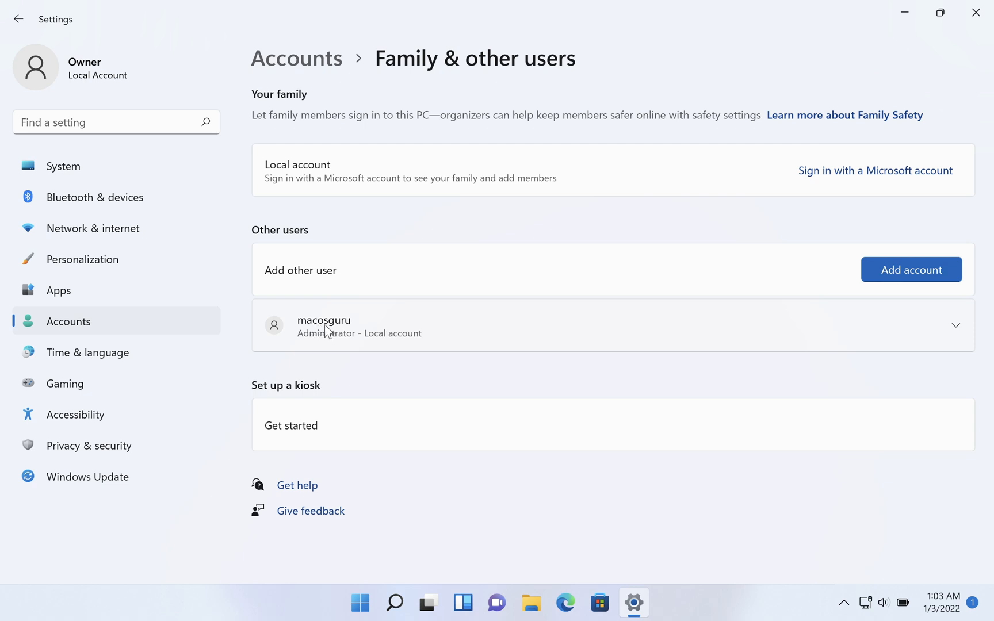
pyautogui.moveTo(949, 337)
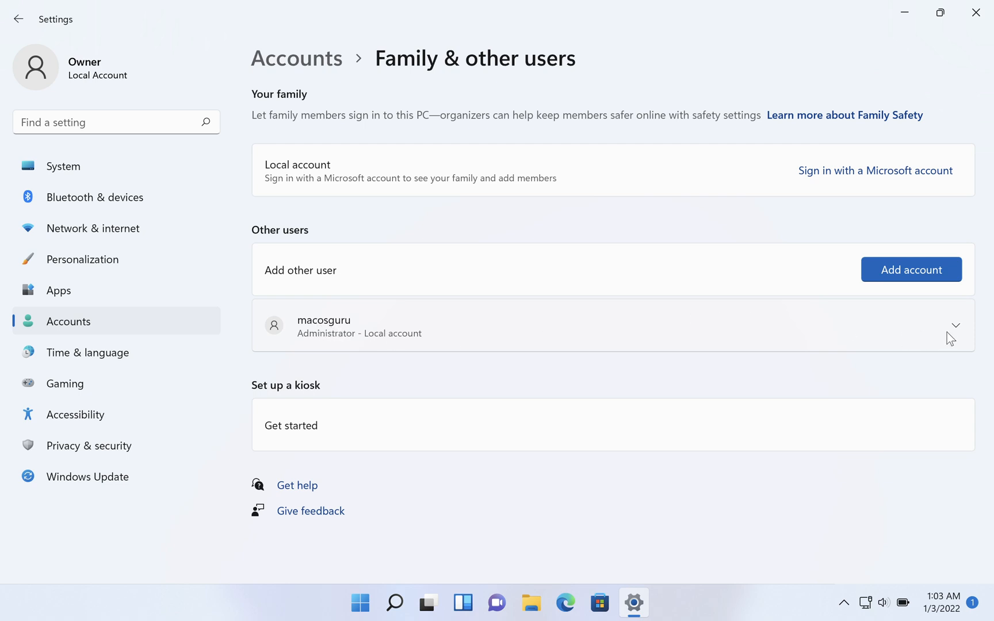
pyautogui.click(957, 324)
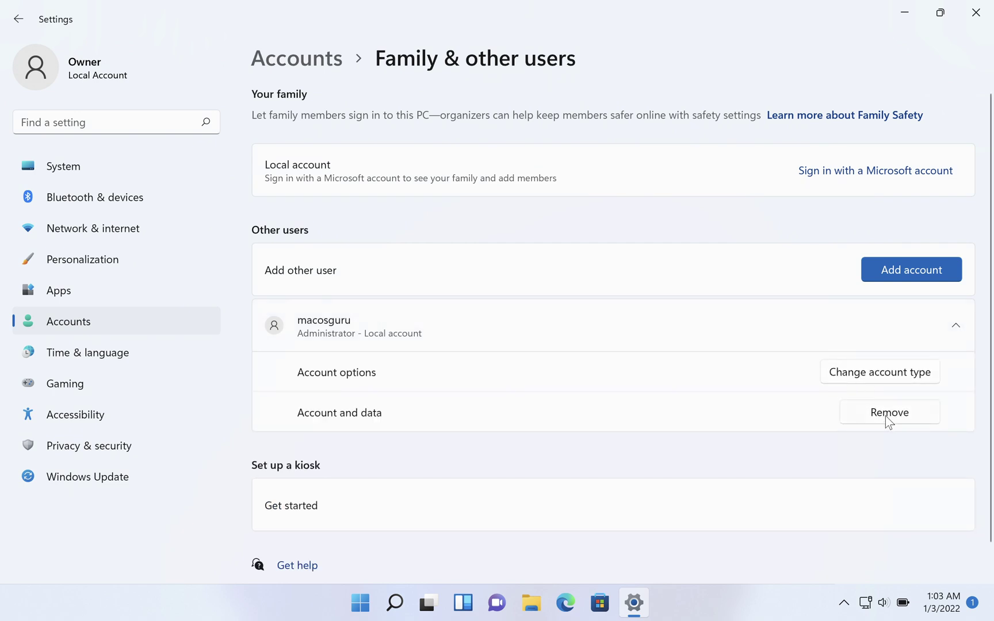
# Remove macosguru's account and data, confirming the deletion warning.
pyautogui.click(889, 412)
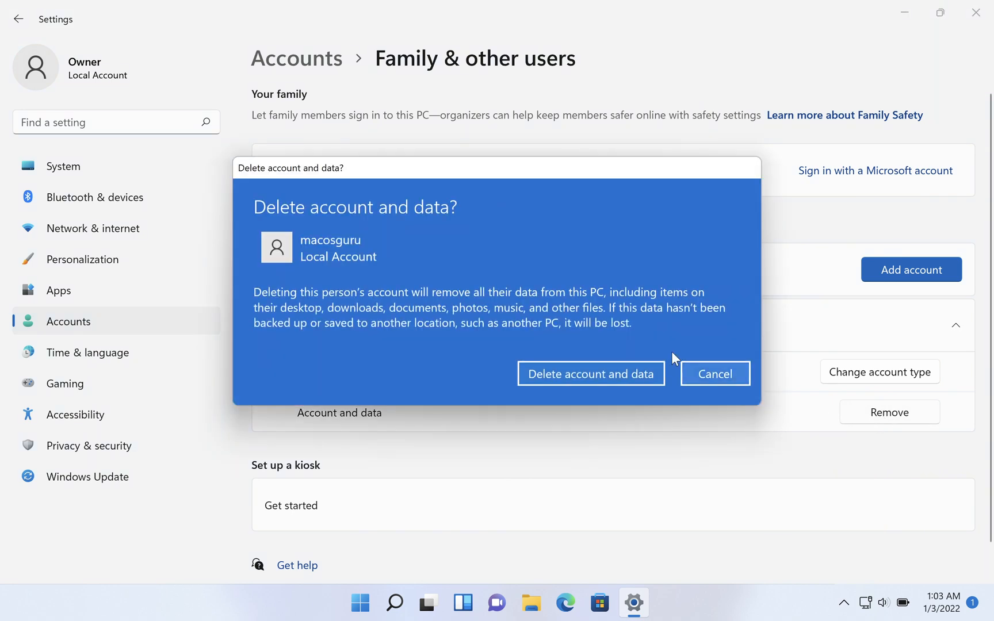
pyautogui.moveTo(350, 222)
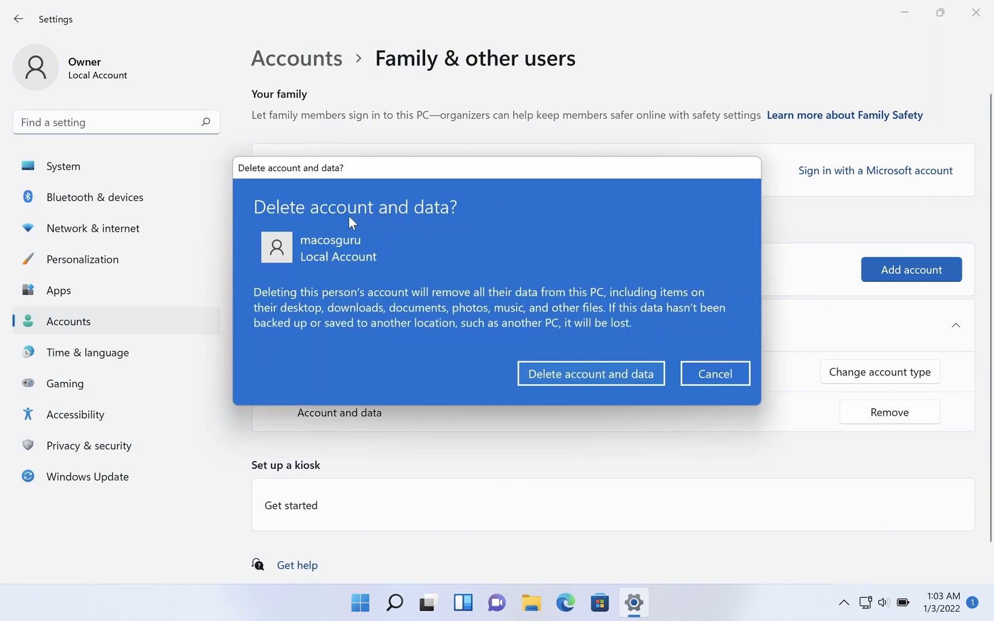
pyautogui.moveTo(274, 315)
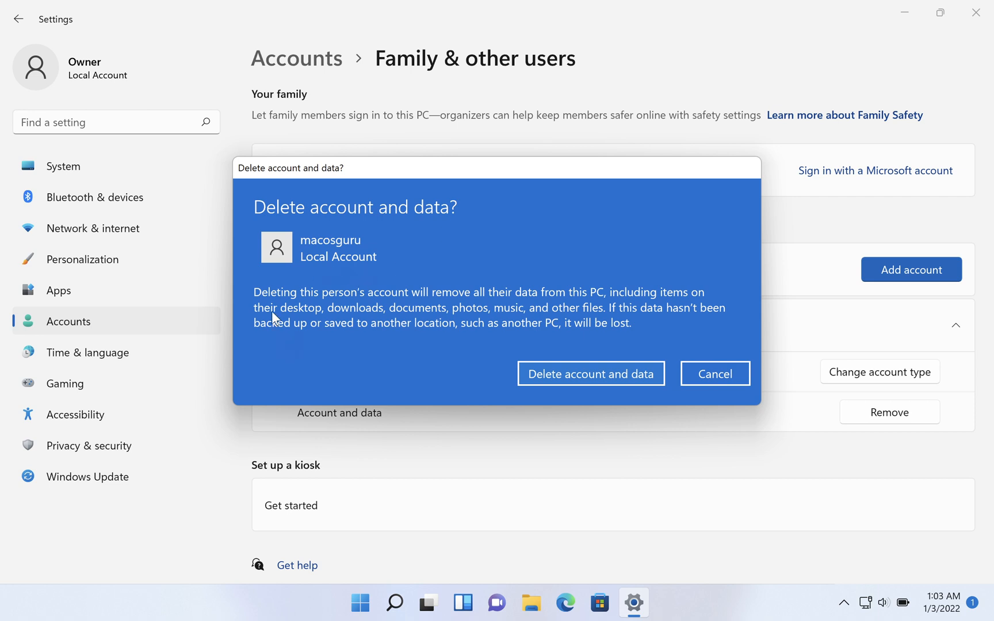
pyautogui.moveTo(394, 312)
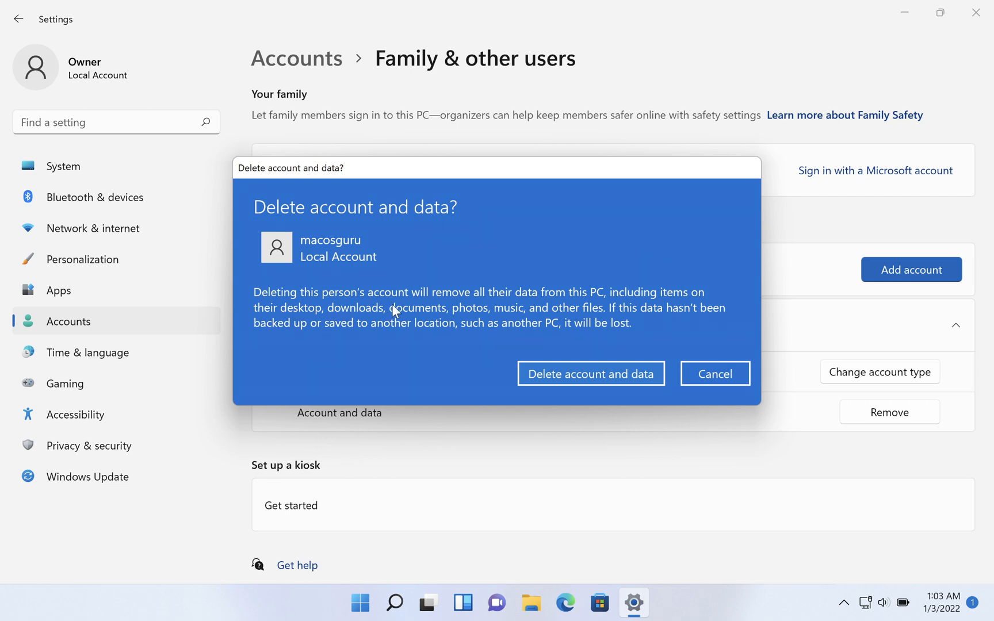
pyautogui.moveTo(532, 303)
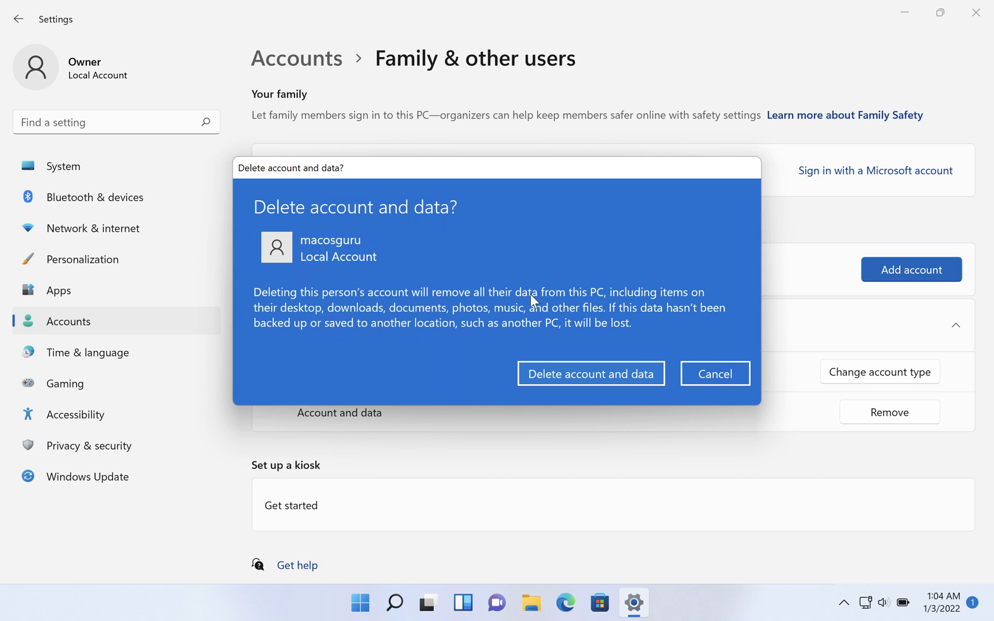
pyautogui.moveTo(612, 311)
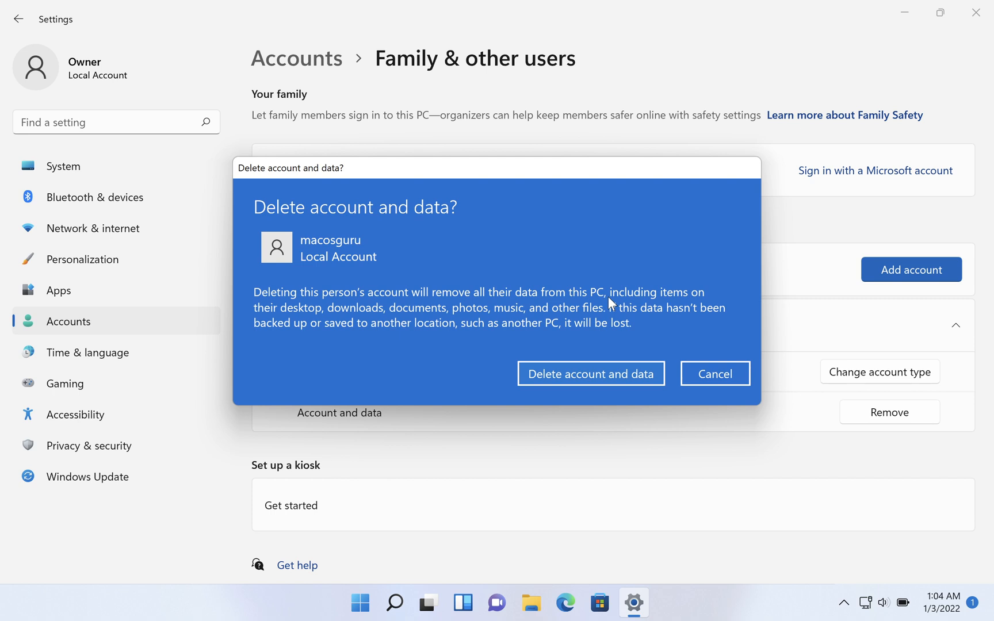
pyautogui.moveTo(604, 360)
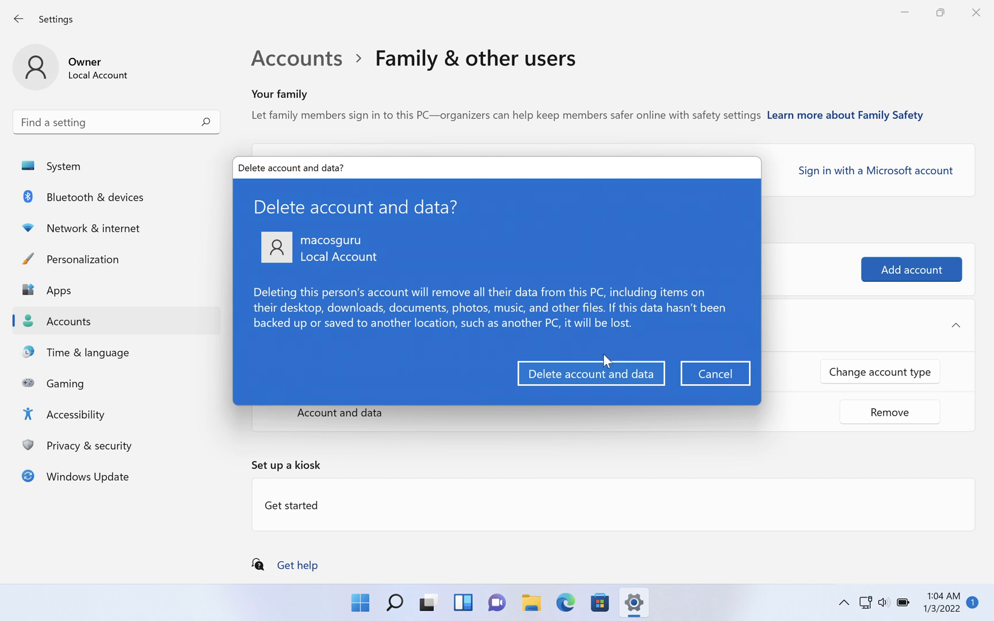
pyautogui.moveTo(604, 380)
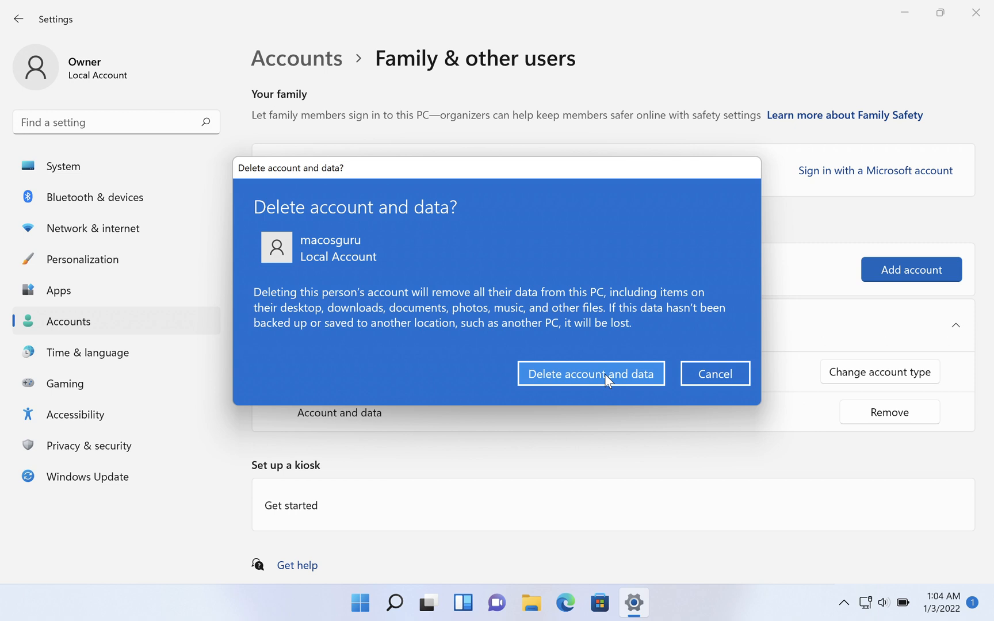
pyautogui.click(591, 373)
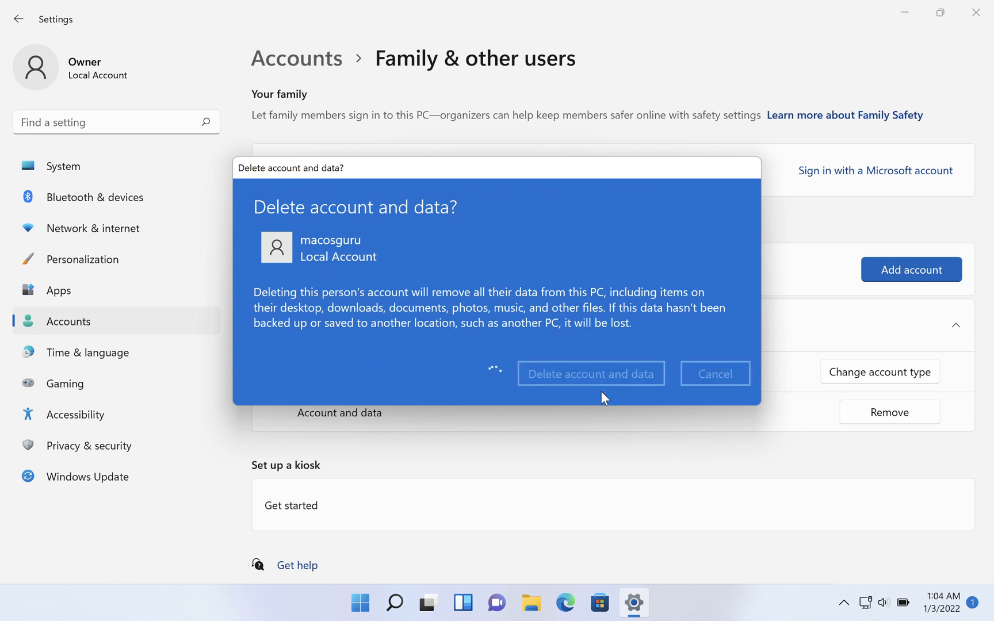
# Confirm Delete account and data again and wait for macosguru to disappear.
pyautogui.click(590, 374)
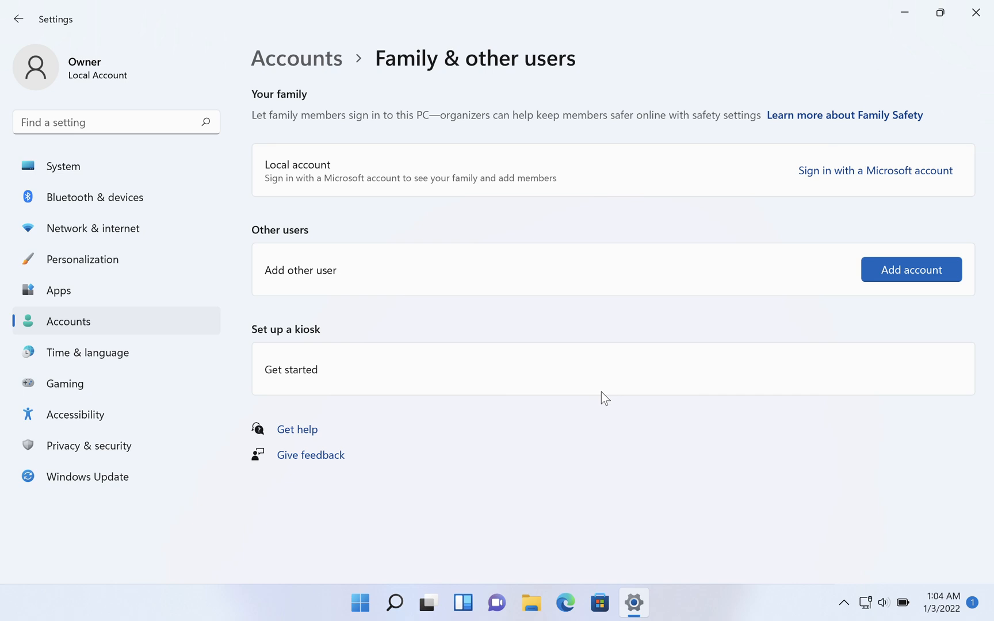
pyautogui.moveTo(607, 395)
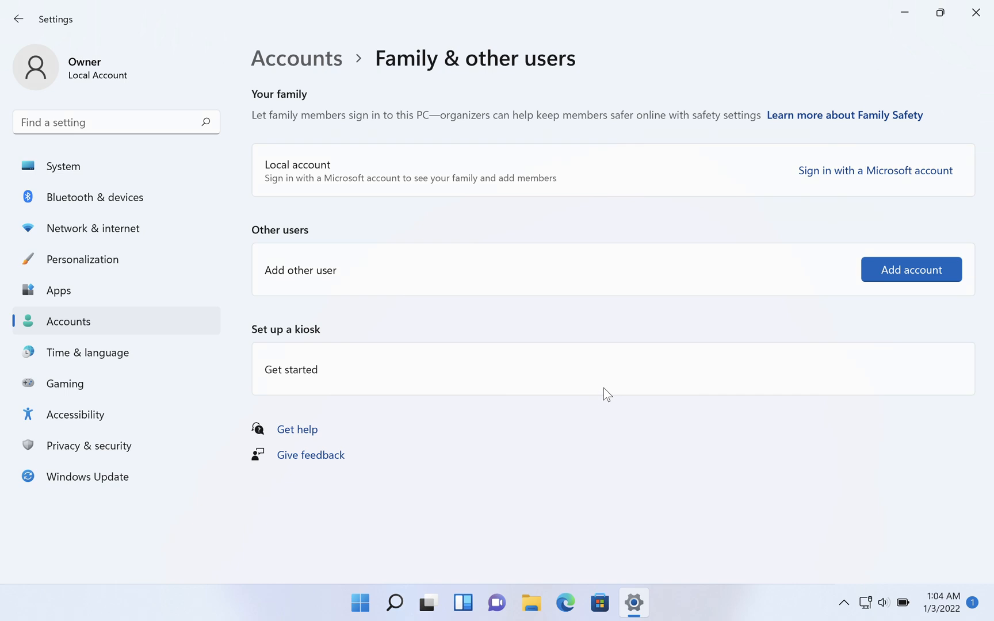